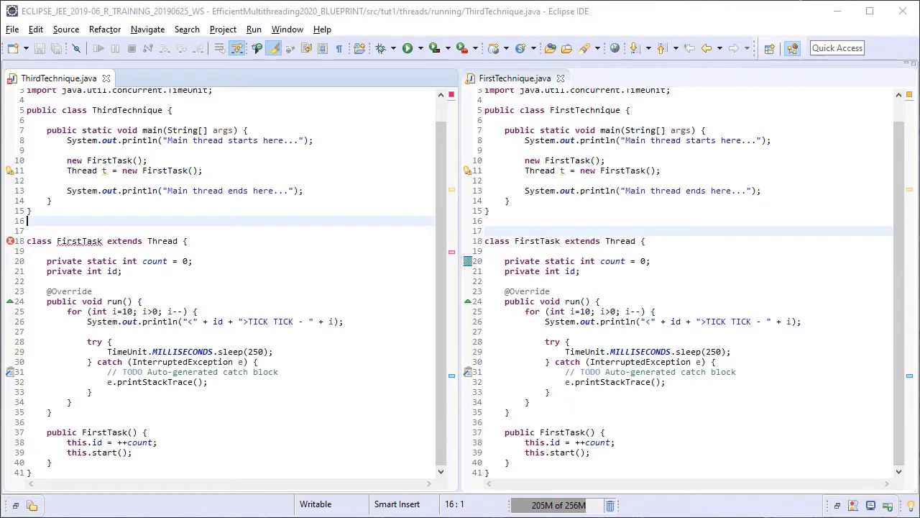
Step: Replace all occurrences of FirstTask with ThirdTask using Find/Replace
key("Ctrl+f")
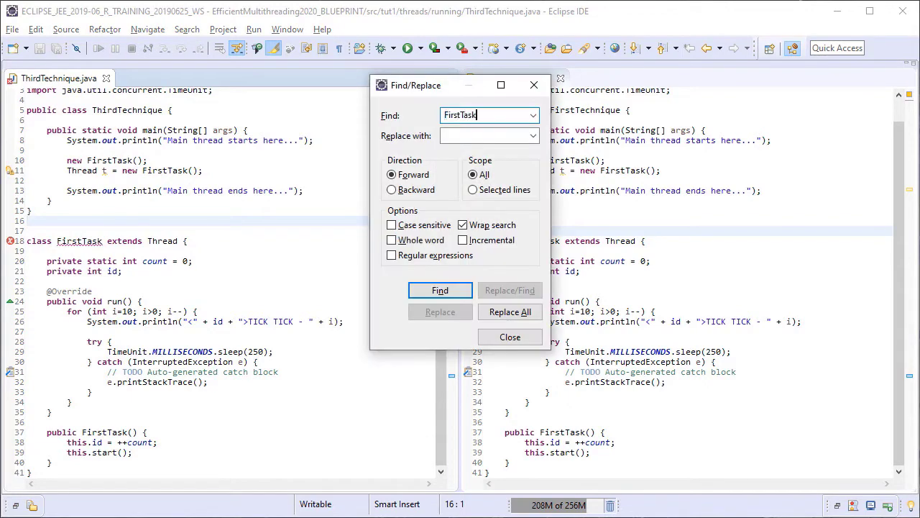
type("ThirdTask")
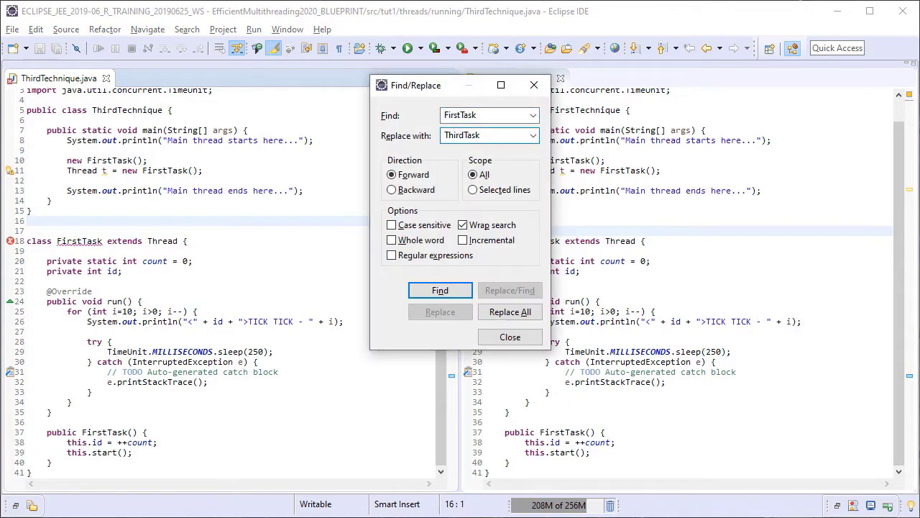
left_click(510, 312)
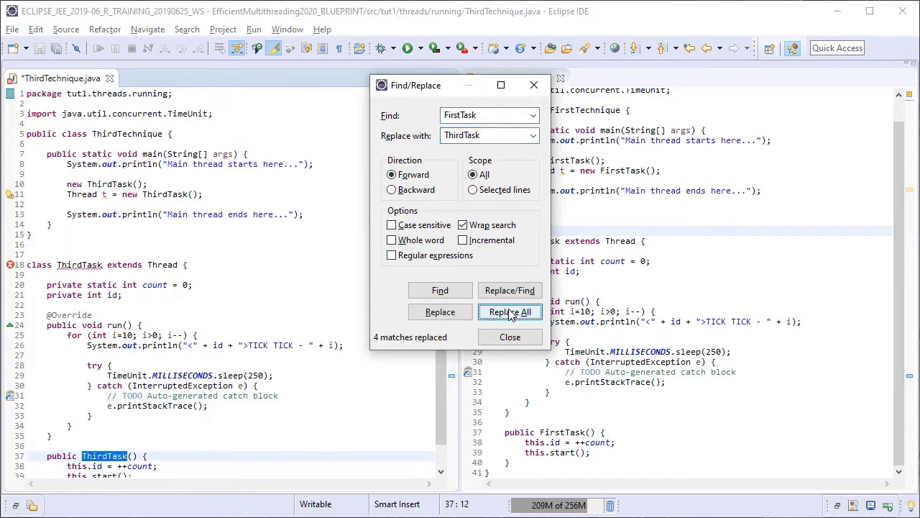
left_click(510, 336)
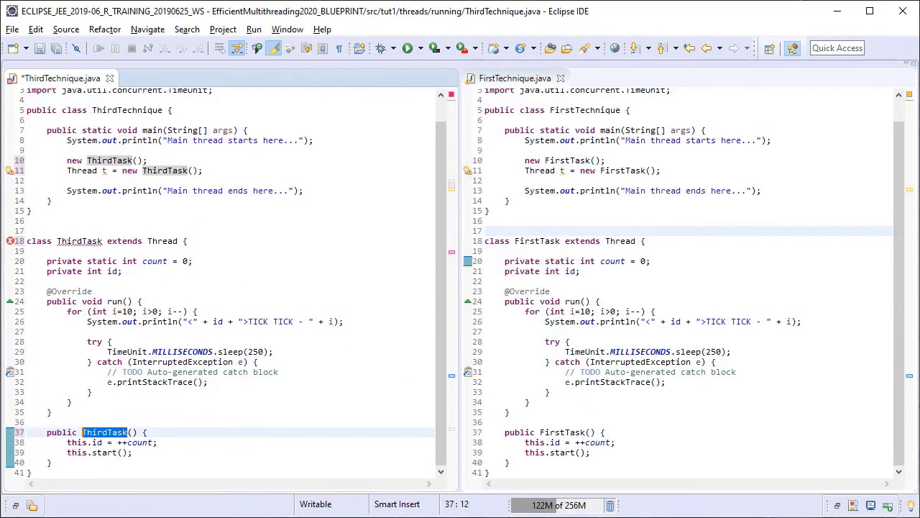
Step: Save ThirdTechnique.java after changing ThirdTask to implement Runnable
key("ctrl+s")
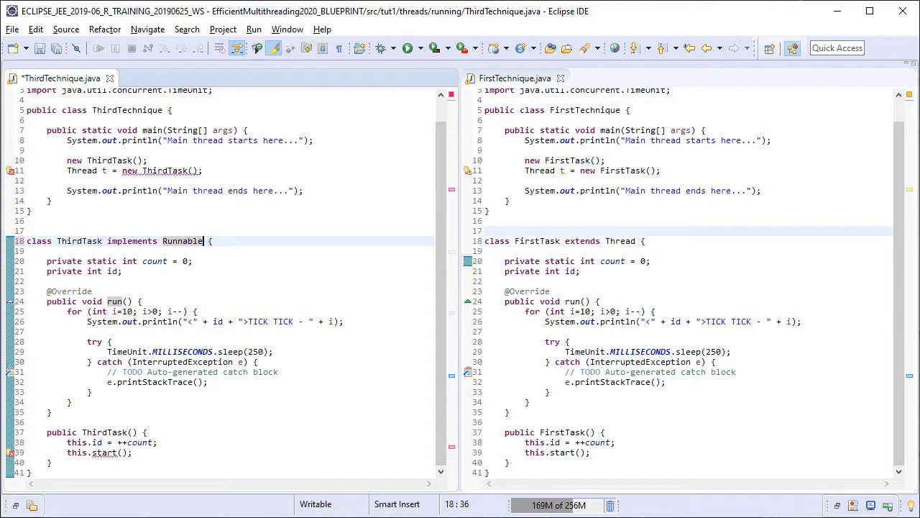
mouse_move(438, 386)
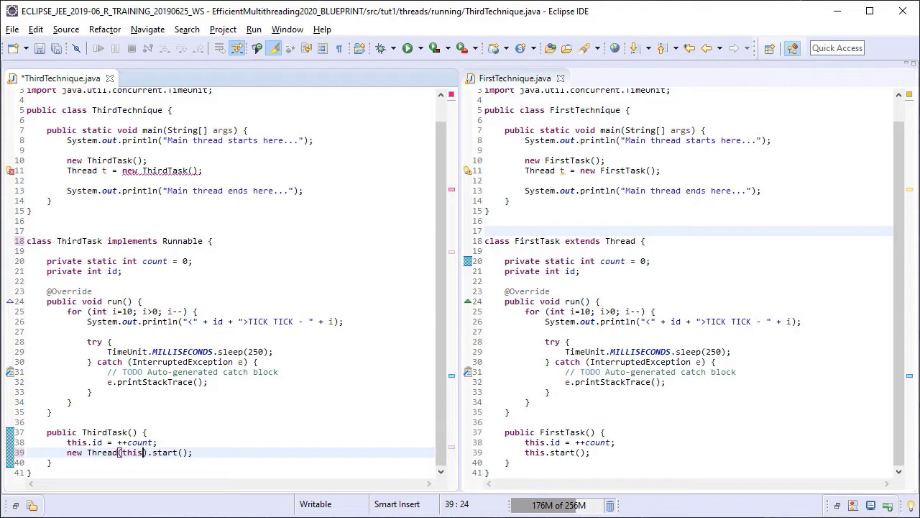
mouse_move(268, 170)
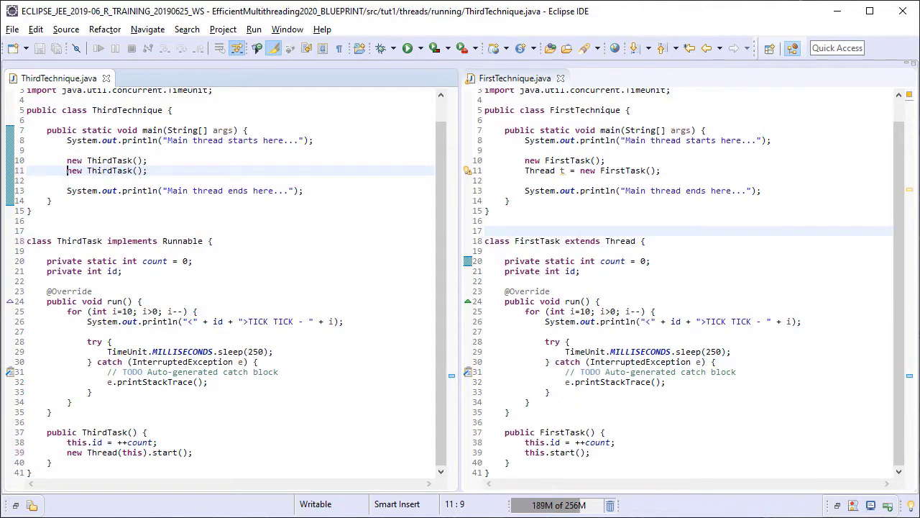
Step: Run ThirdTechnique to show the interleaved TICK countdown output
left_click(410, 47)
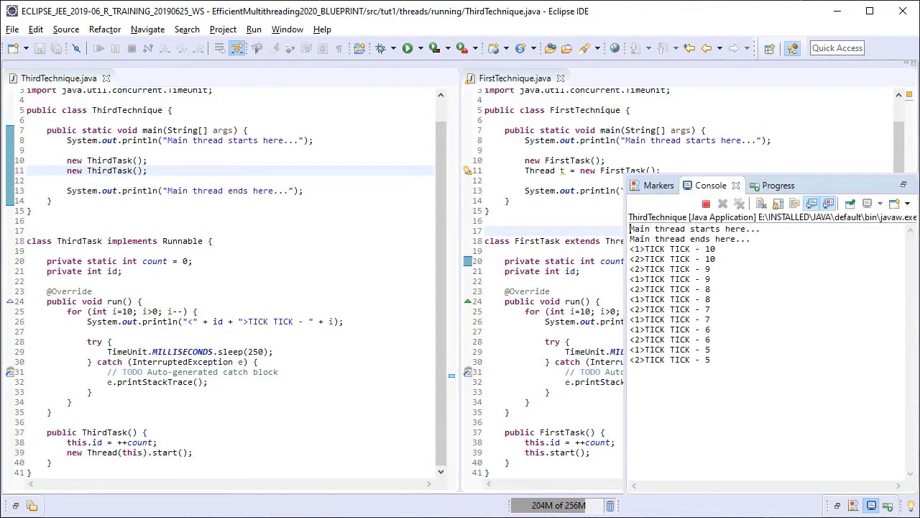